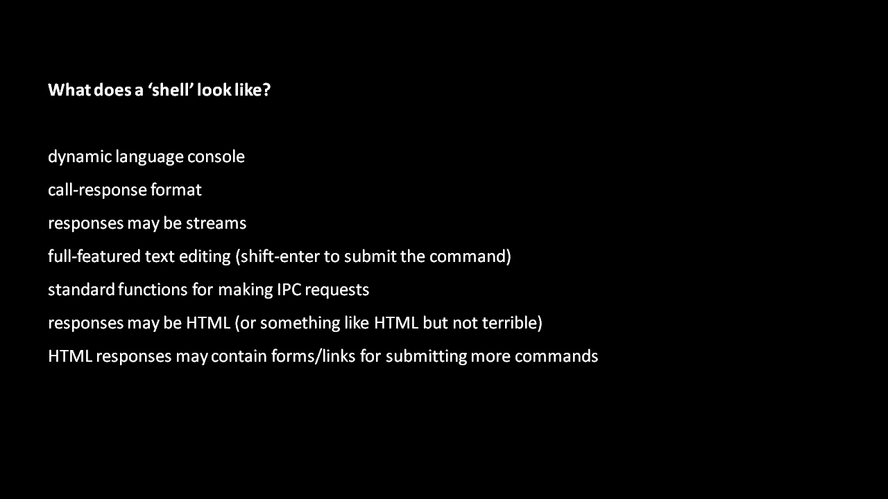
- Advance the slide show to the five-point 'What does development look like?' slide
{"action": "key", "text": "Right"}
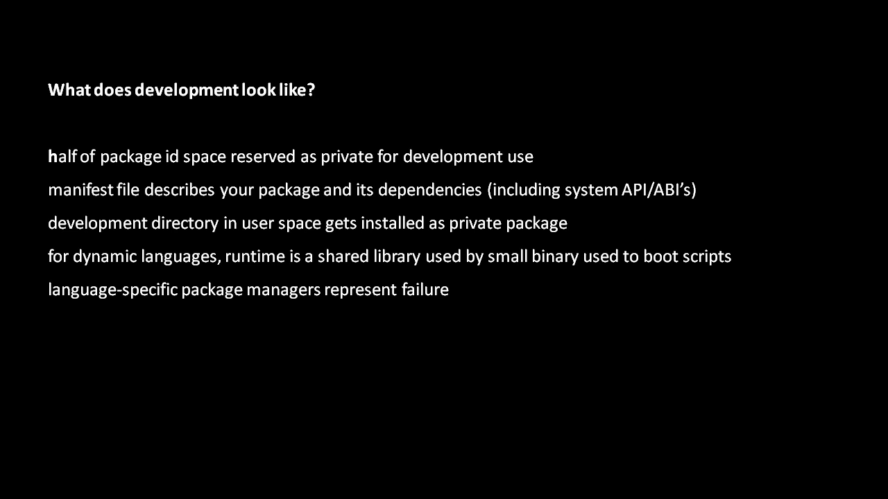
{"action": "key", "text": "Right"}
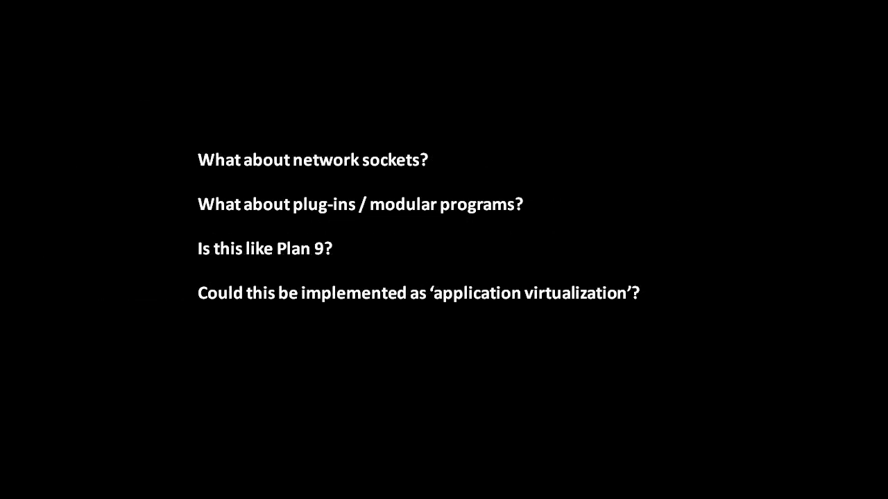